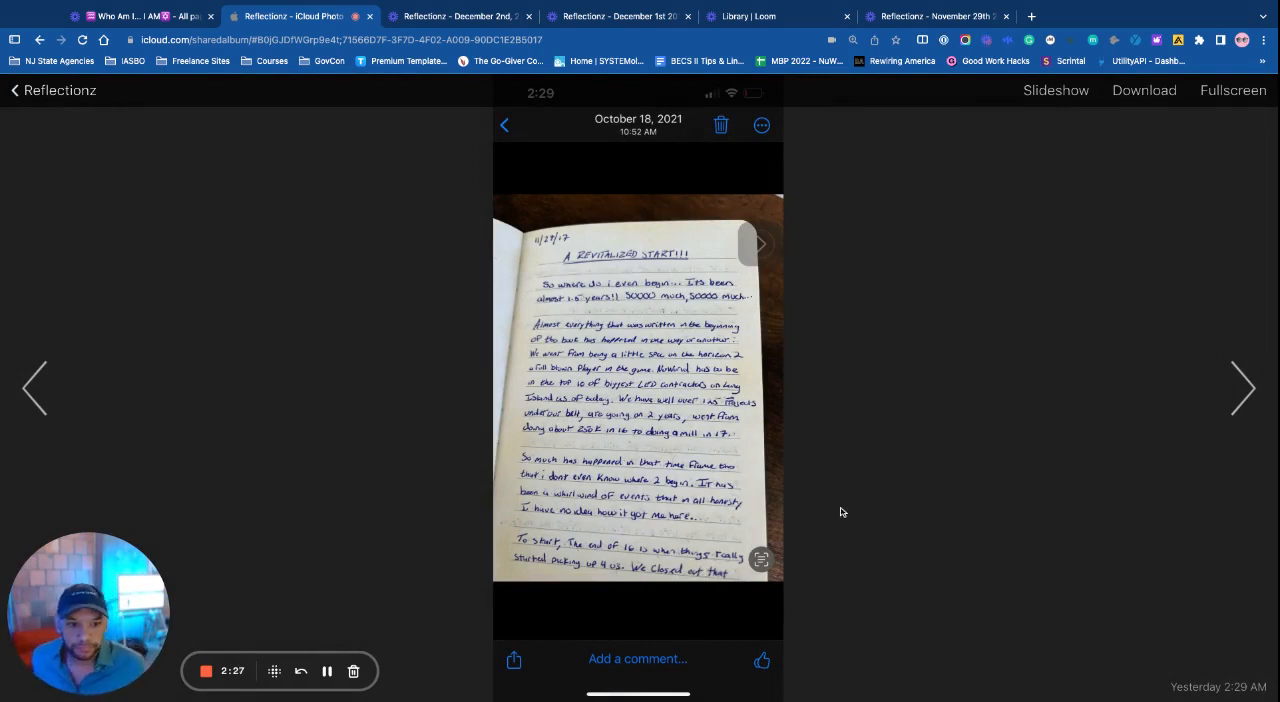
mouse_move(744, 607)
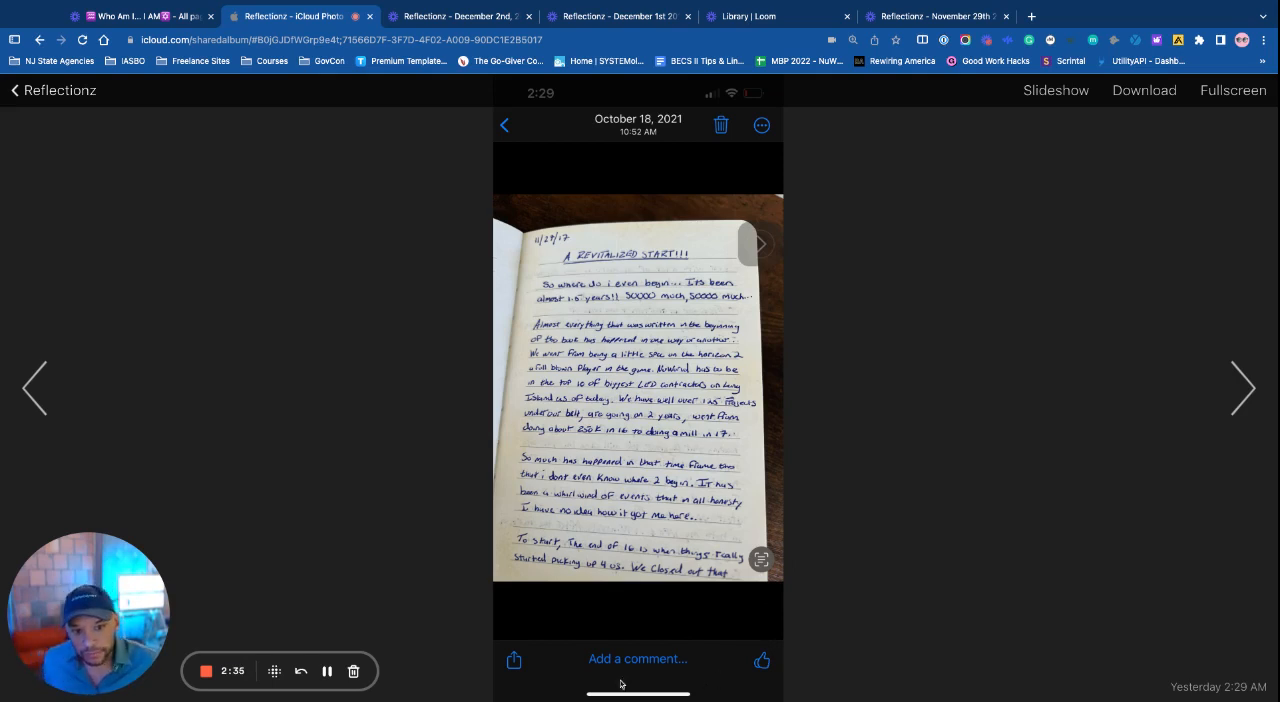
mouse_move(590, 626)
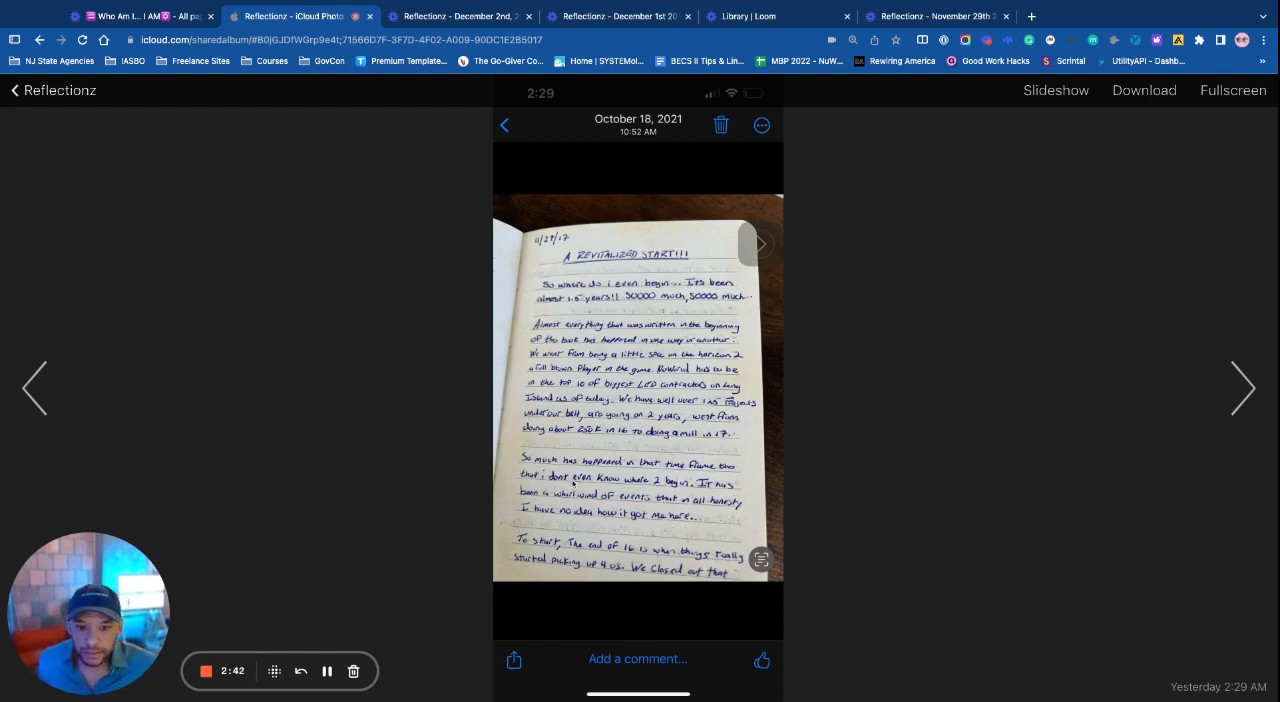
mouse_move(490, 484)
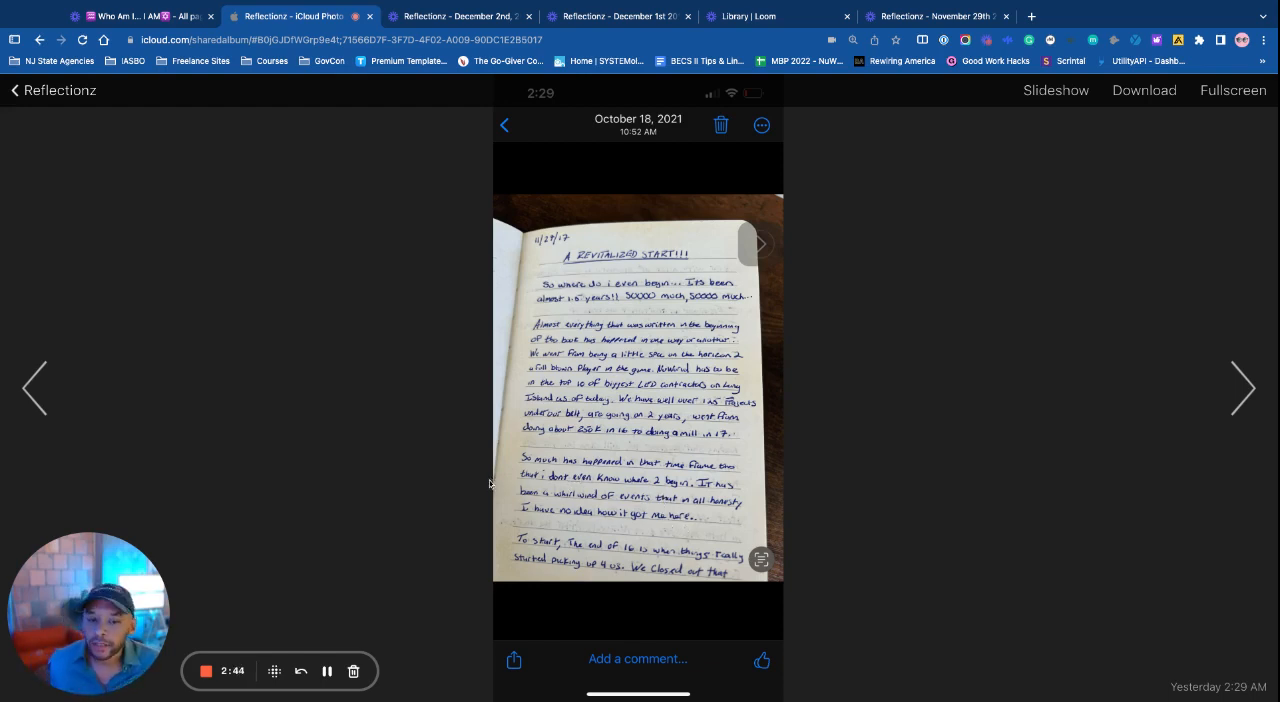
mouse_move(465, 548)
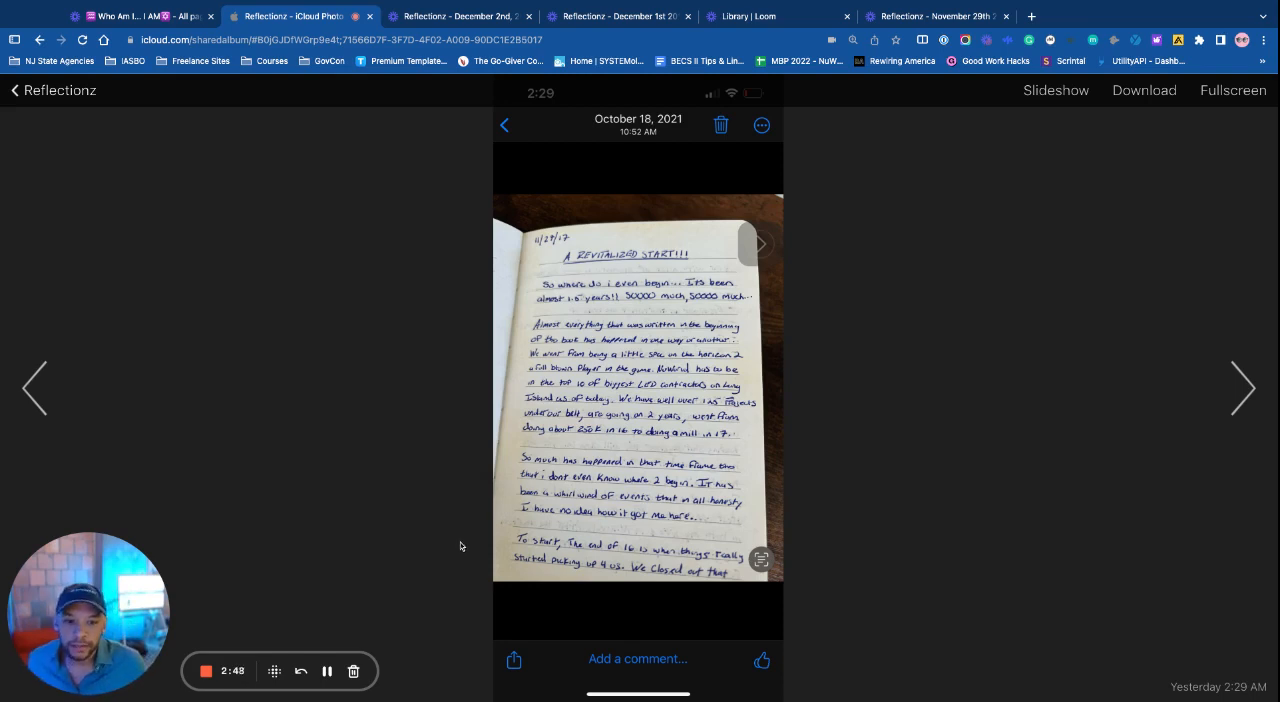
mouse_move(454, 524)
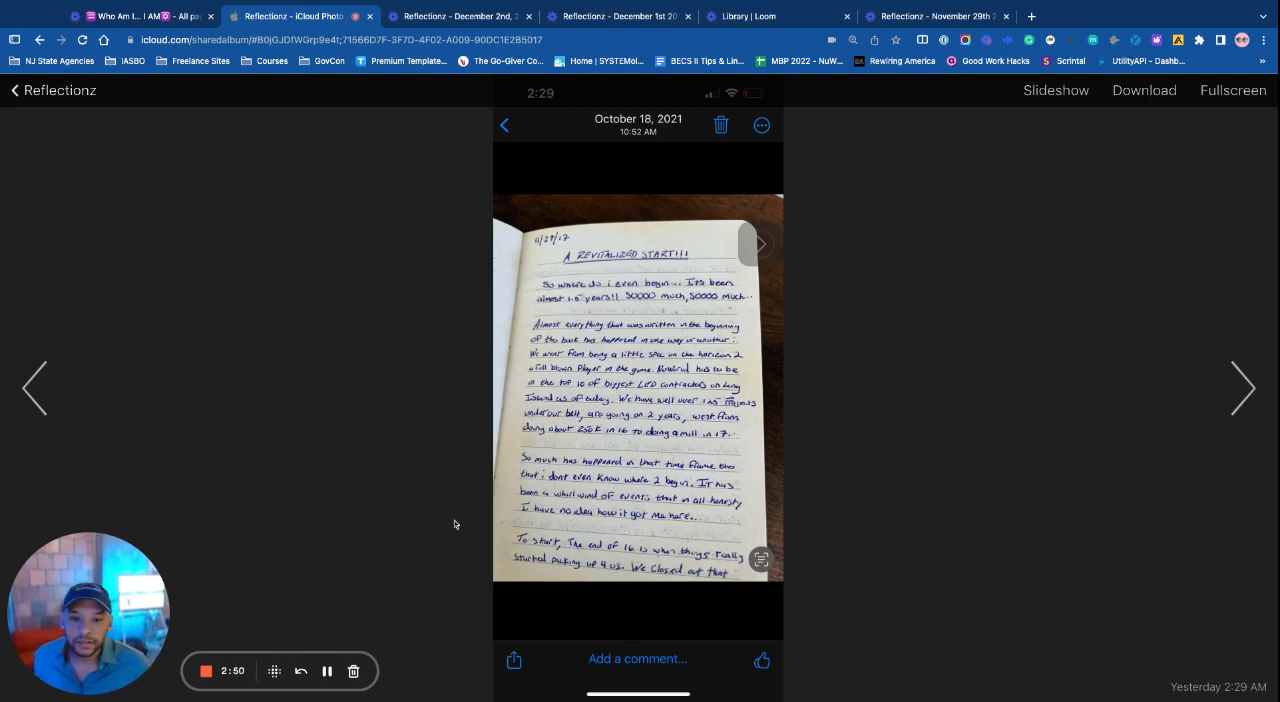
mouse_move(447, 458)
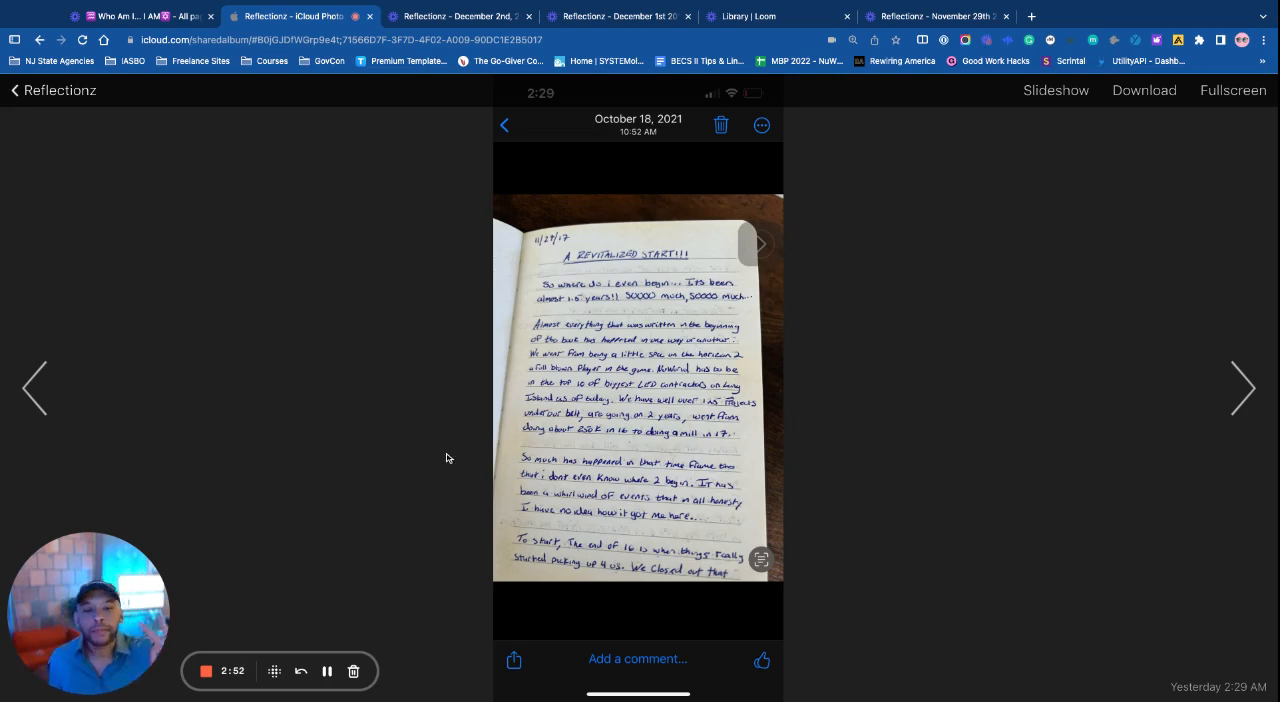
mouse_move(453, 321)
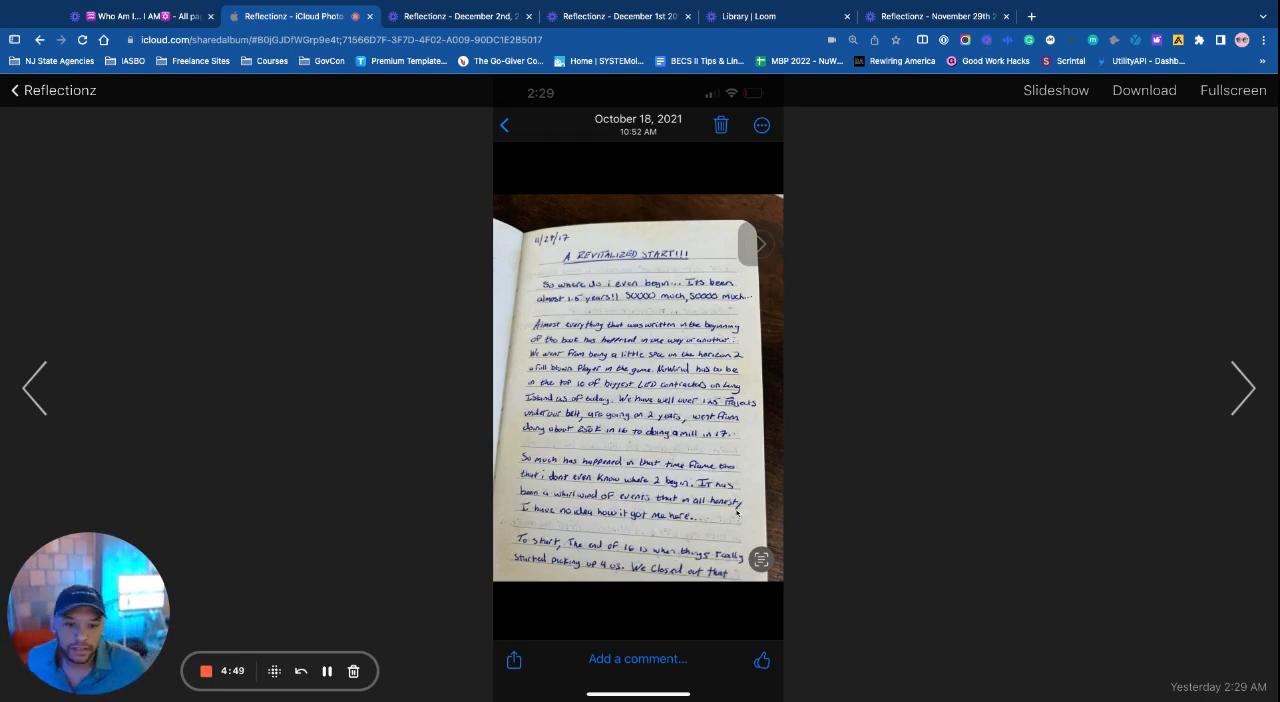
mouse_move(208, 424)
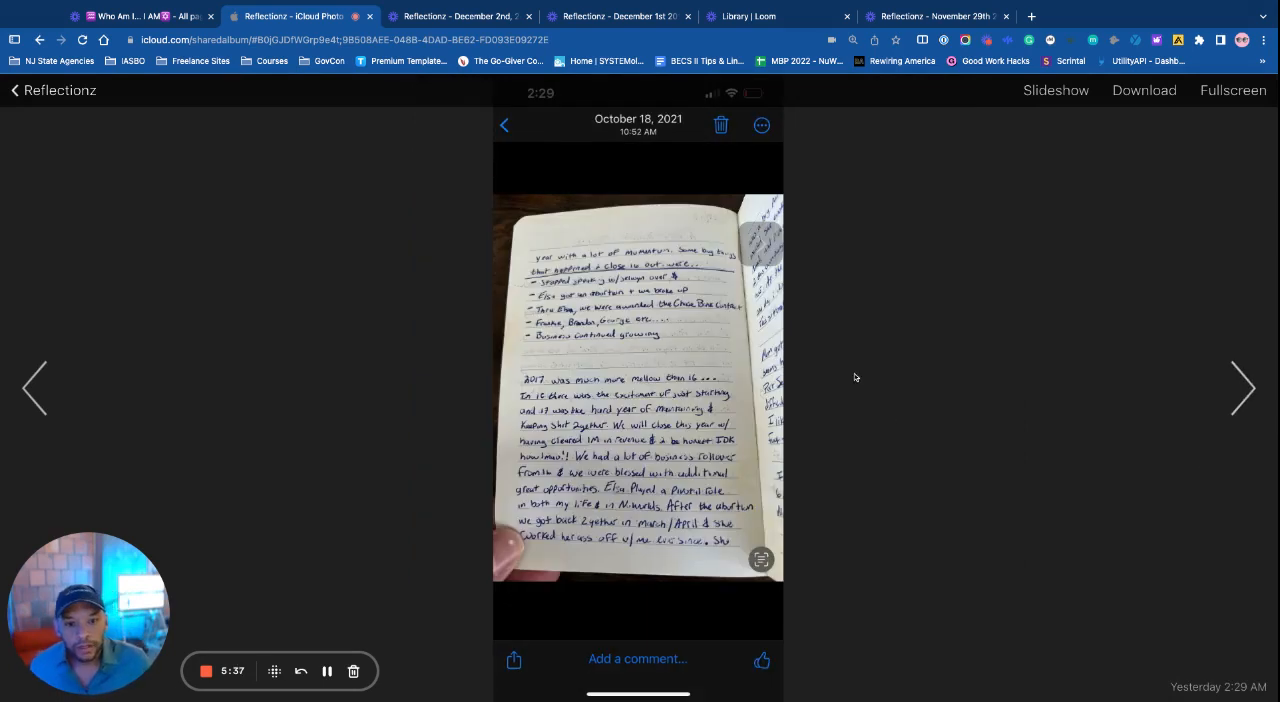
mouse_move(875, 365)
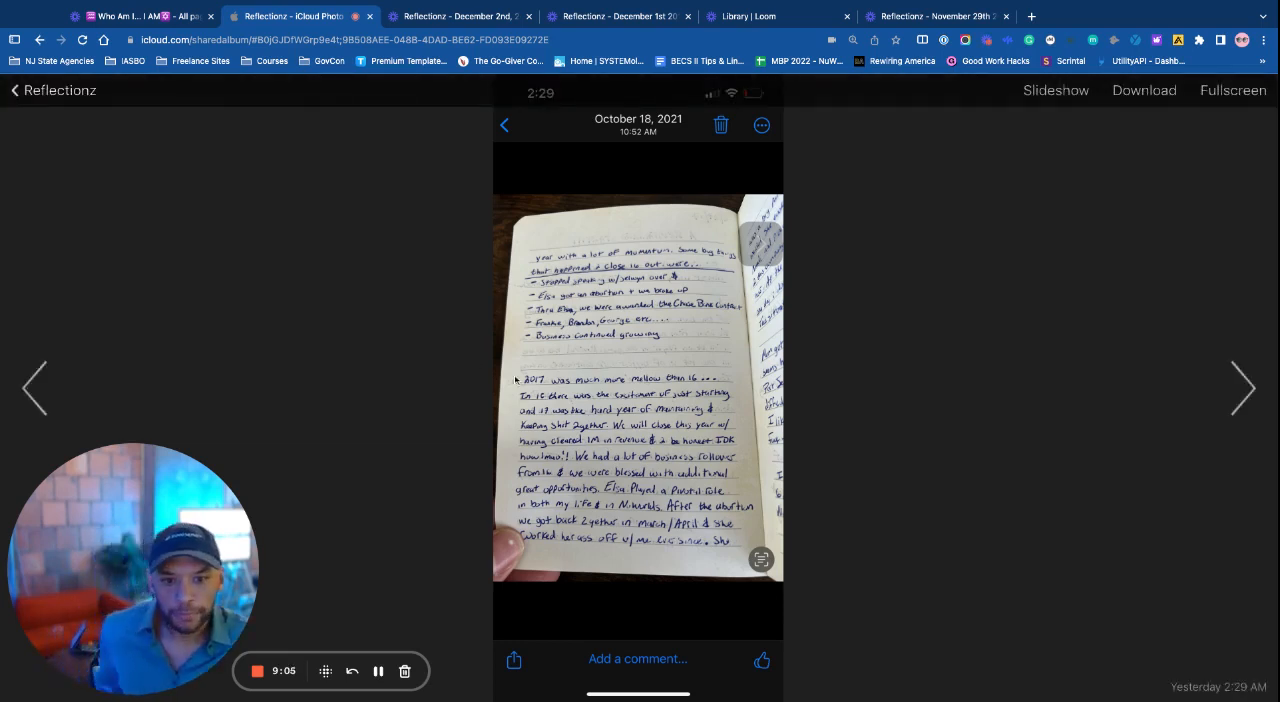
mouse_move(990, 365)
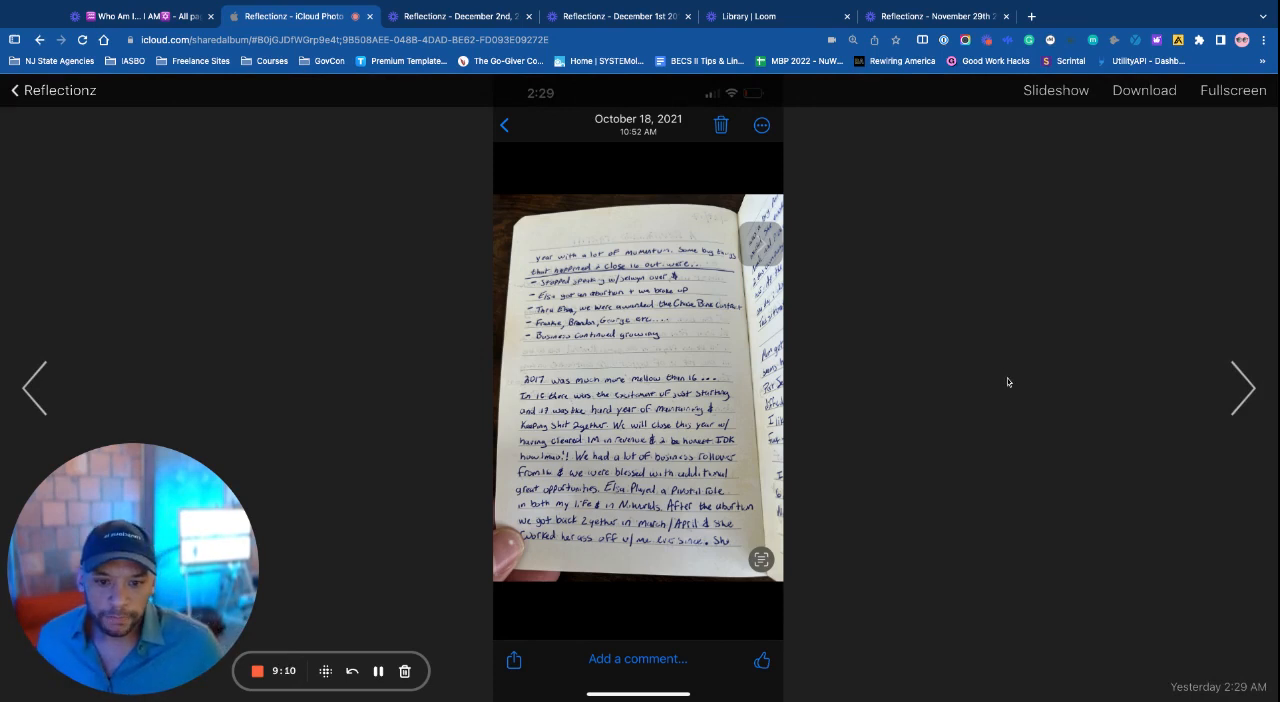
mouse_move(984, 360)
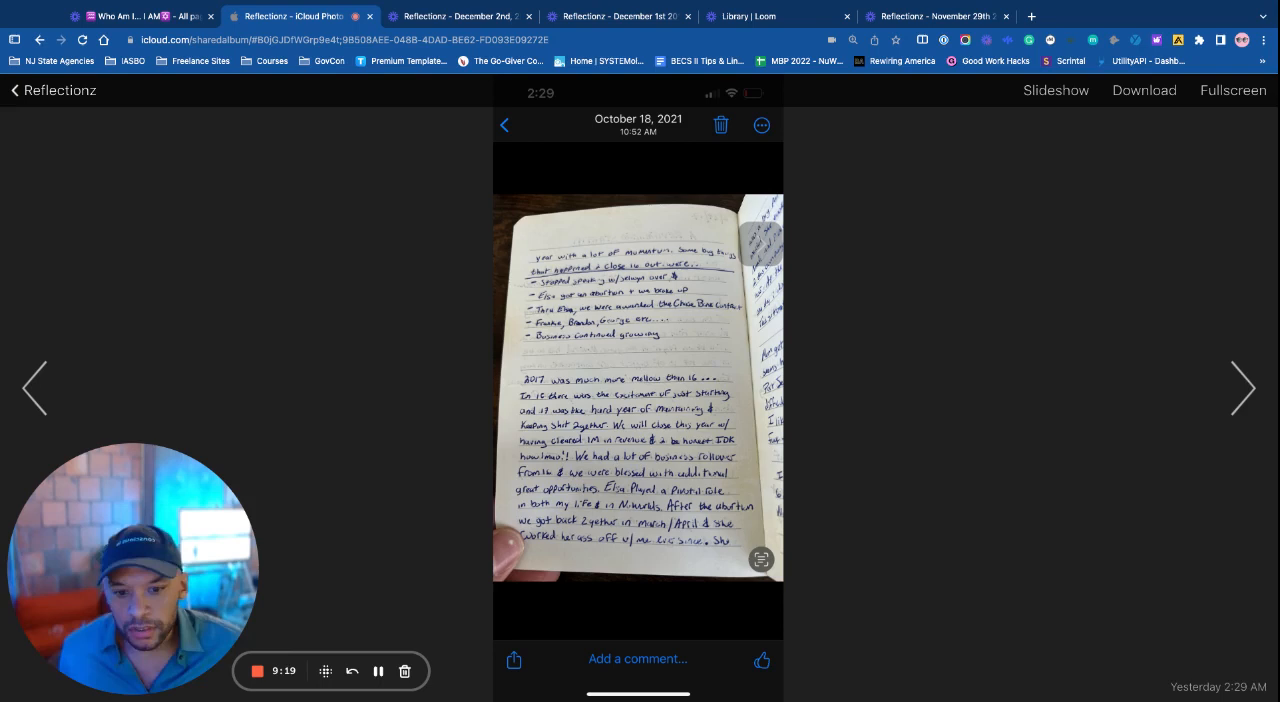
mouse_move(993, 336)
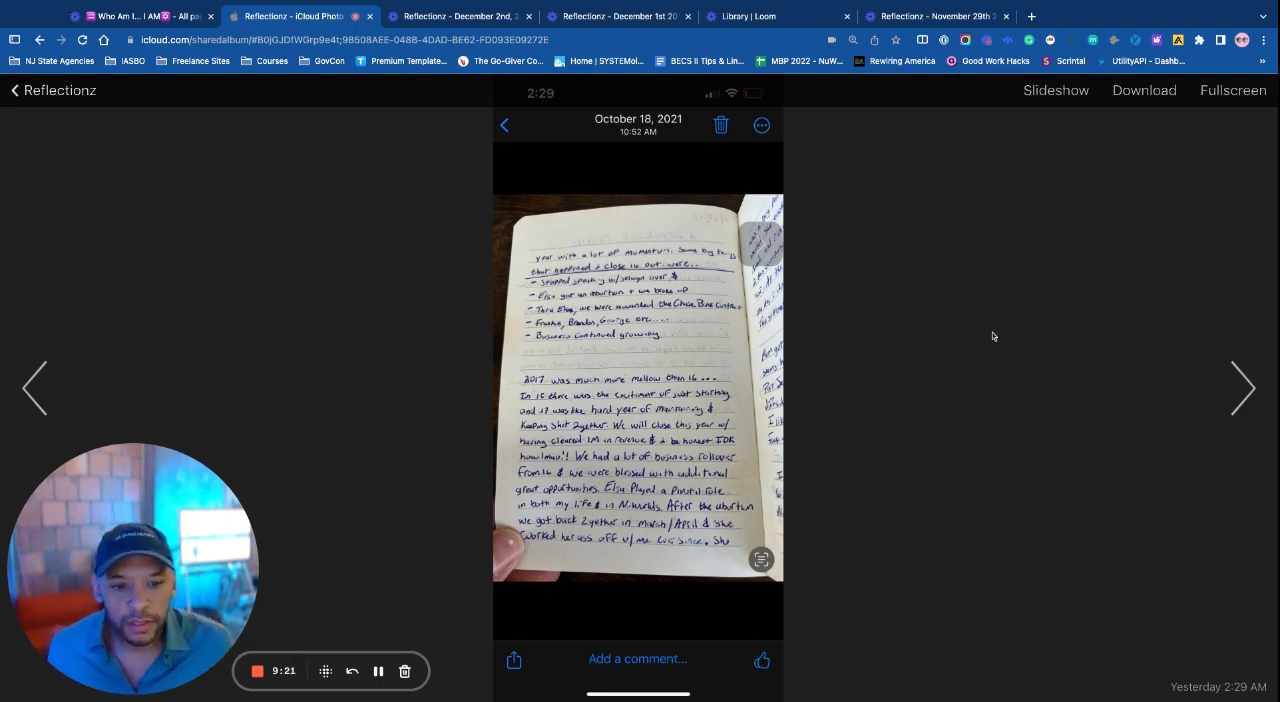
mouse_move(991, 344)
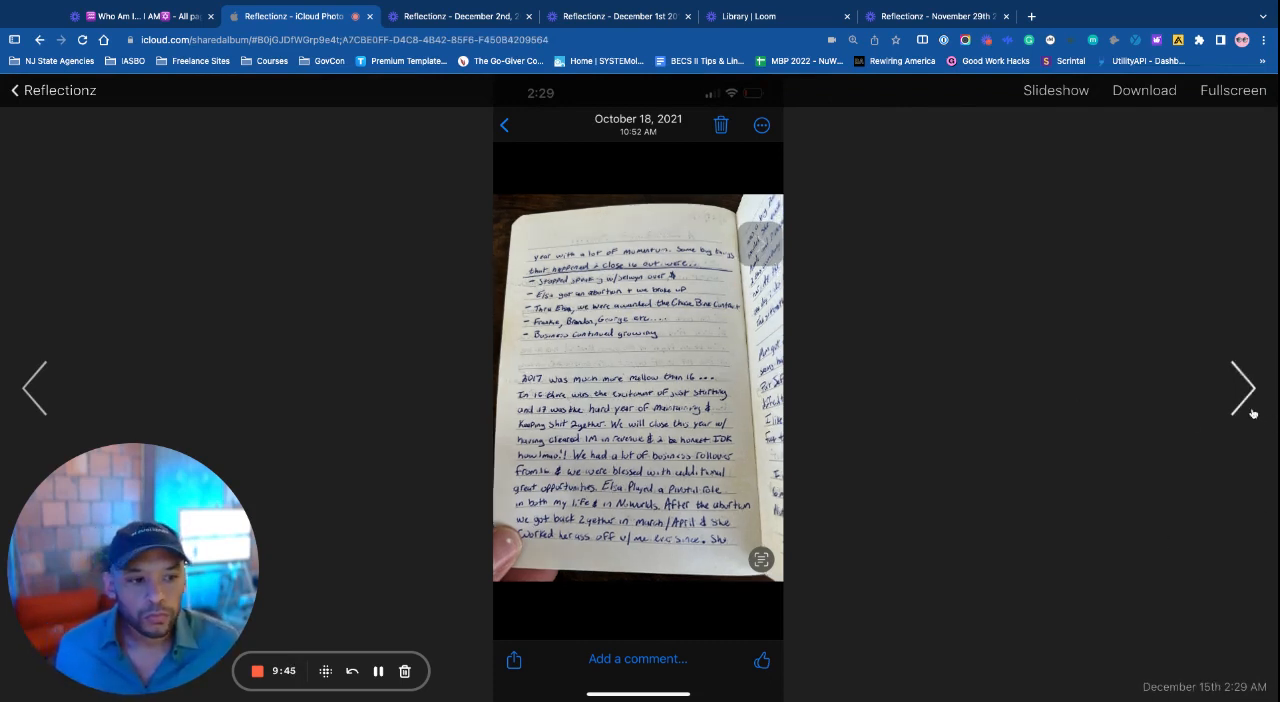
Advance two journal pages to the signed 2019 entry beginning "Some of my clients this year"
click(1243, 388)
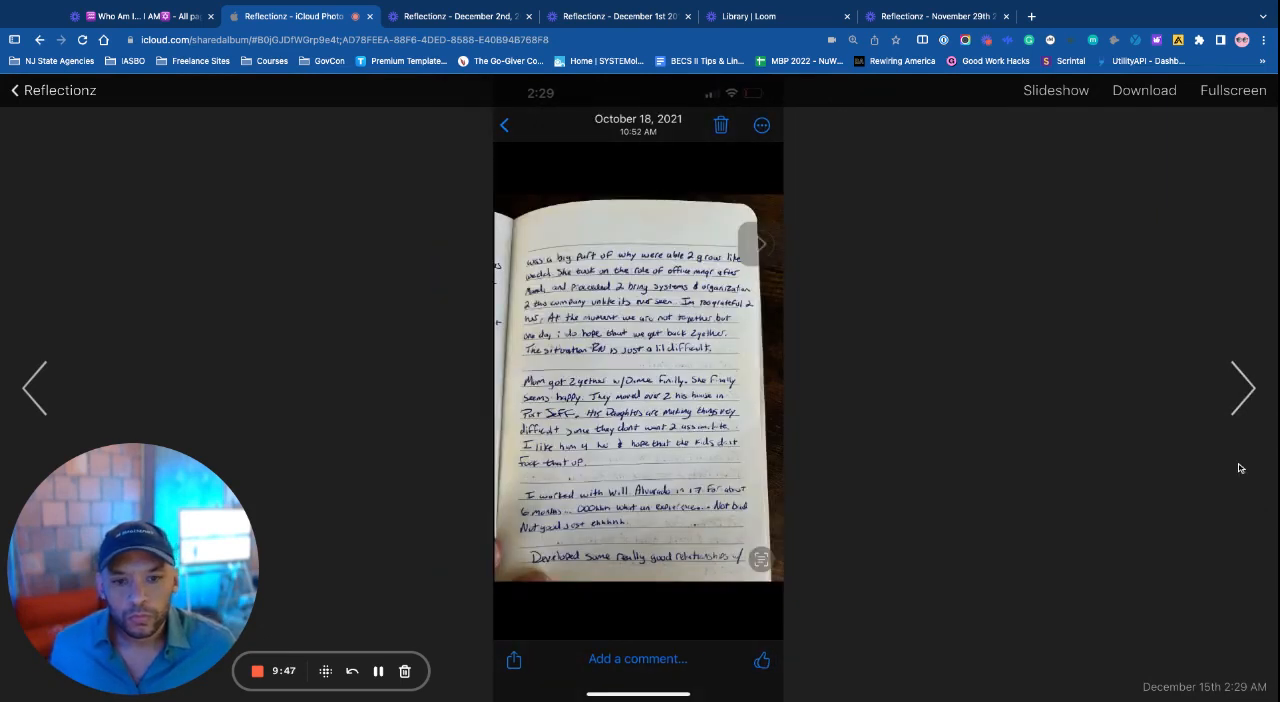
mouse_move(1198, 425)
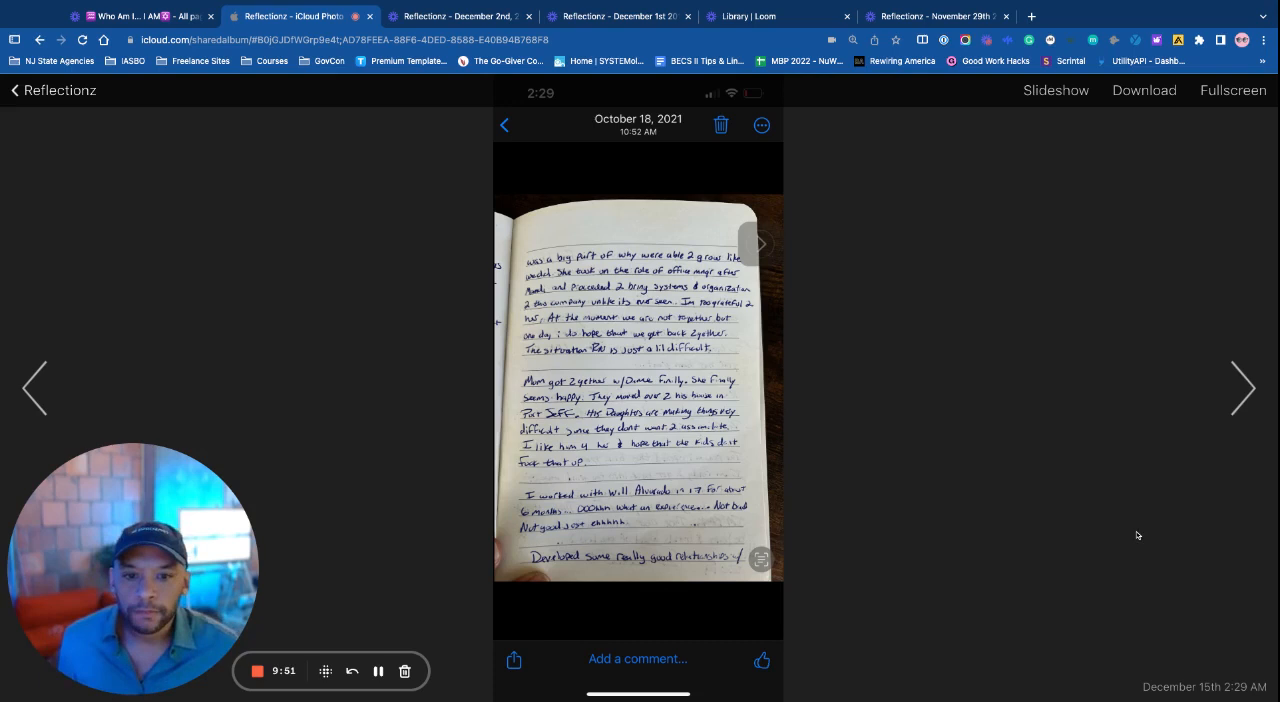
mouse_move(1108, 433)
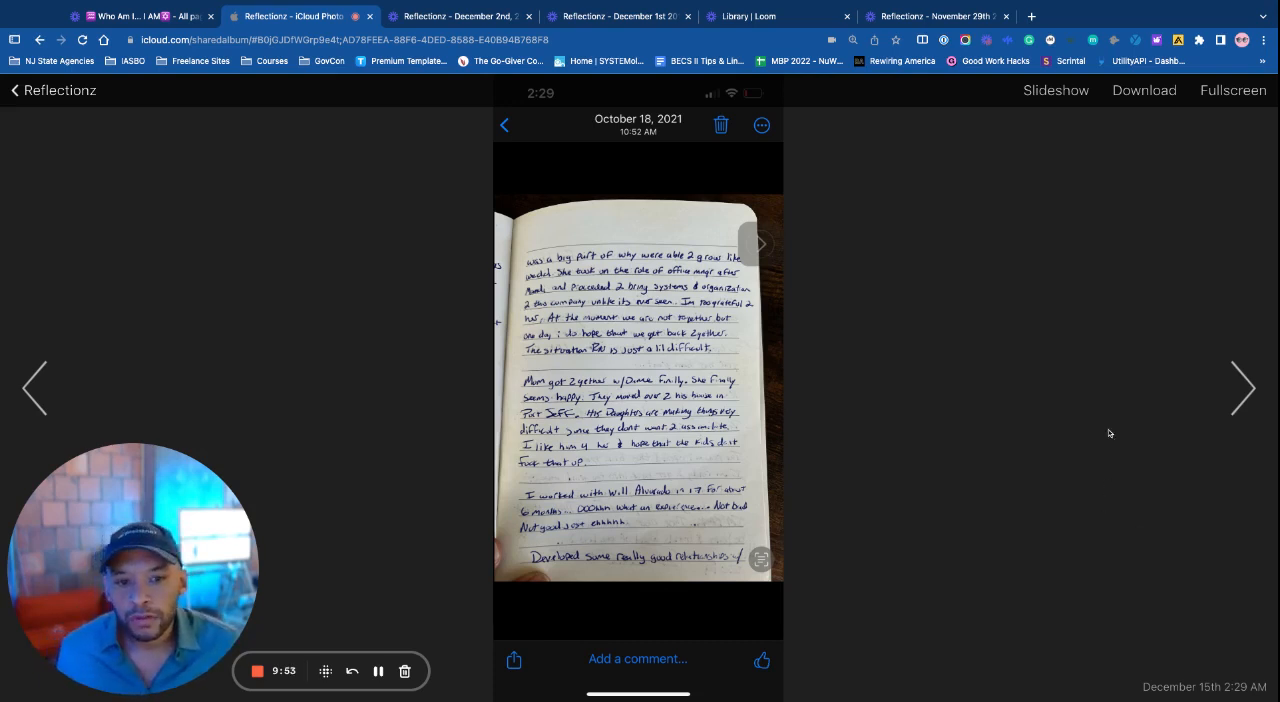
mouse_move(1093, 381)
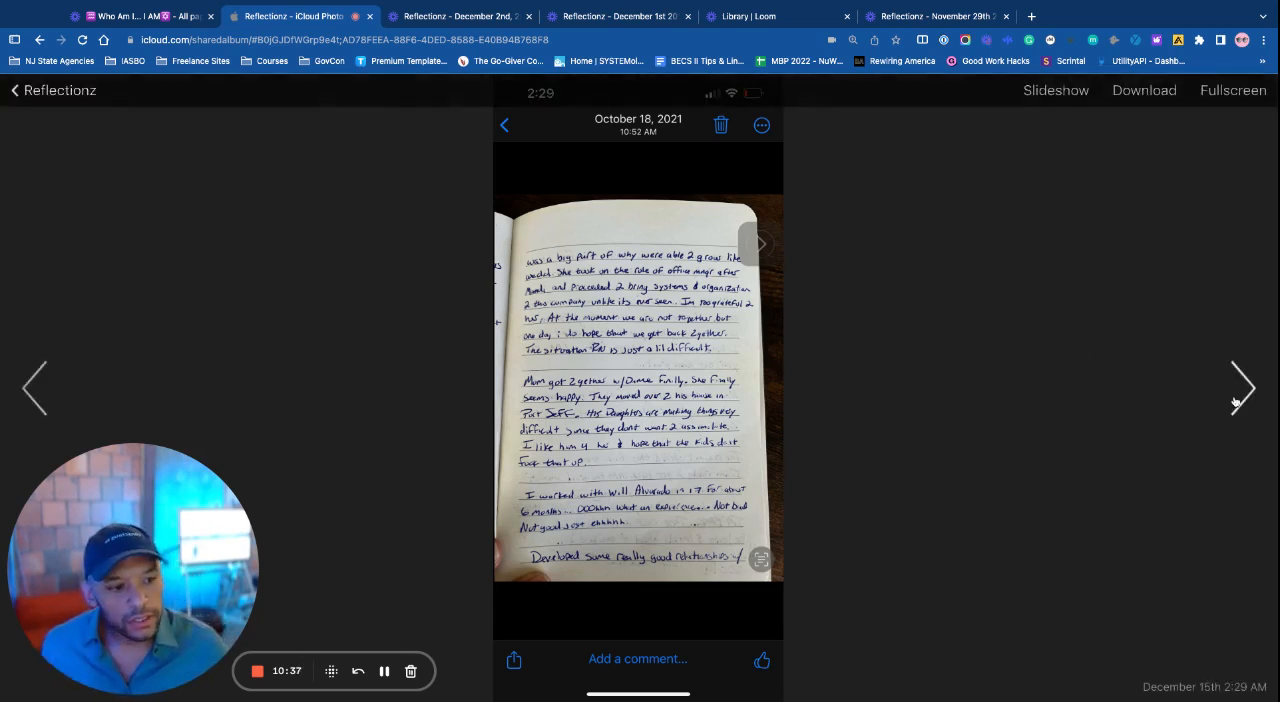
click(1243, 388)
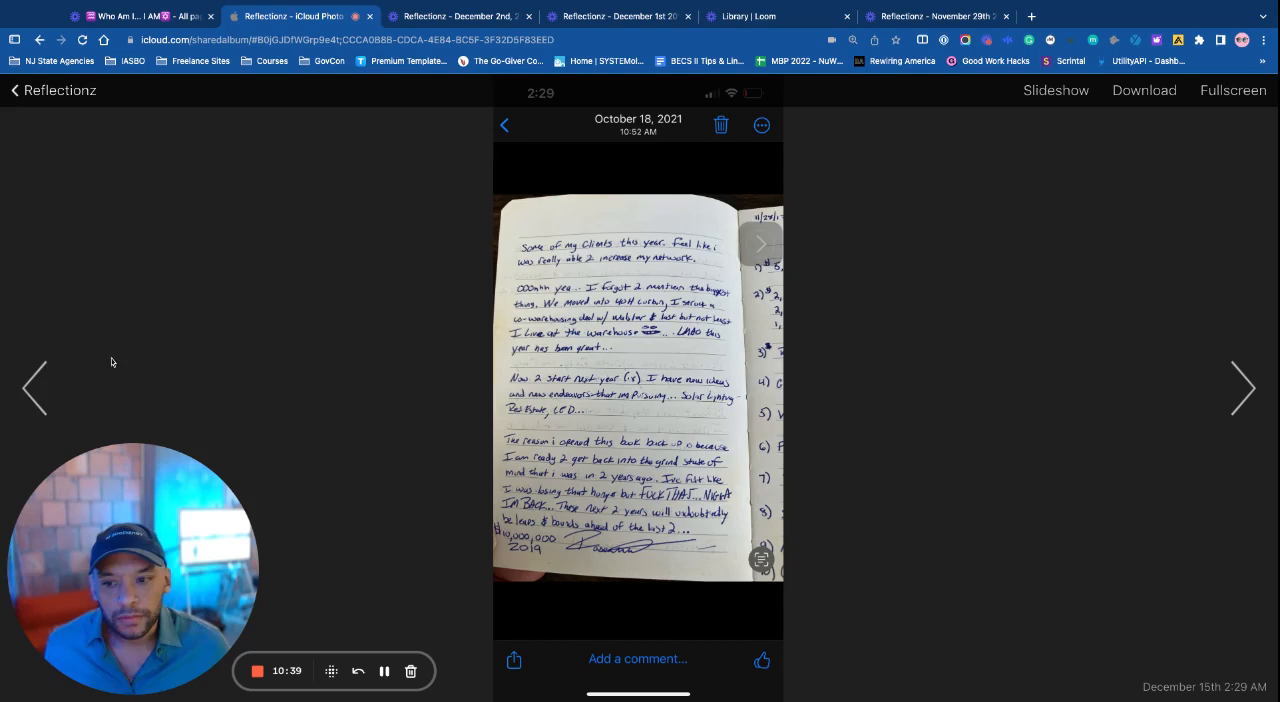
click(1243, 388)
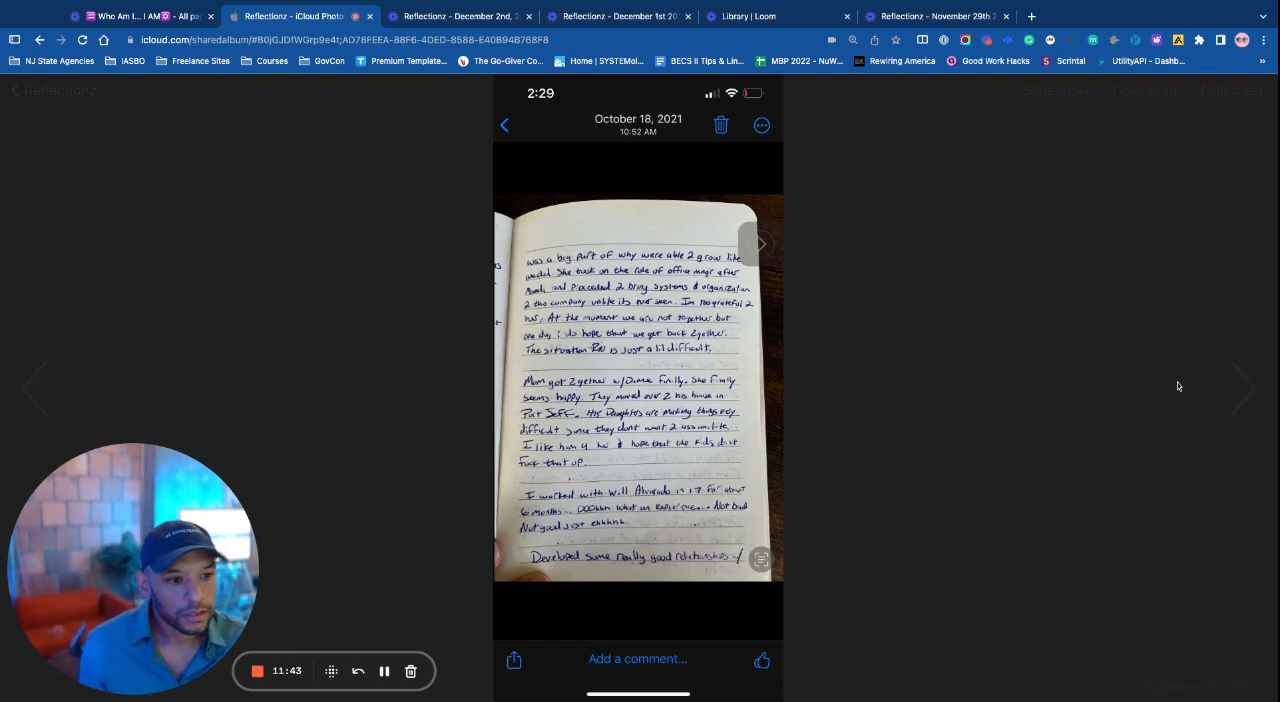
click(758, 243)
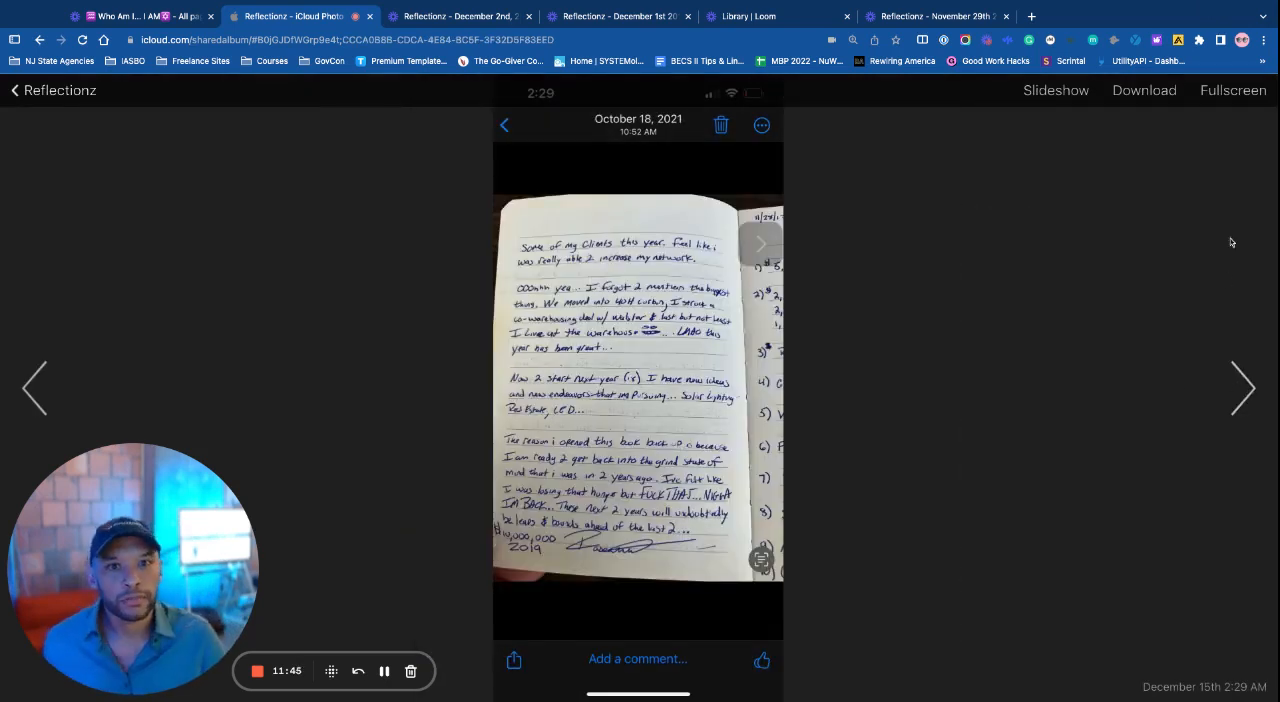
mouse_move(1230, 248)
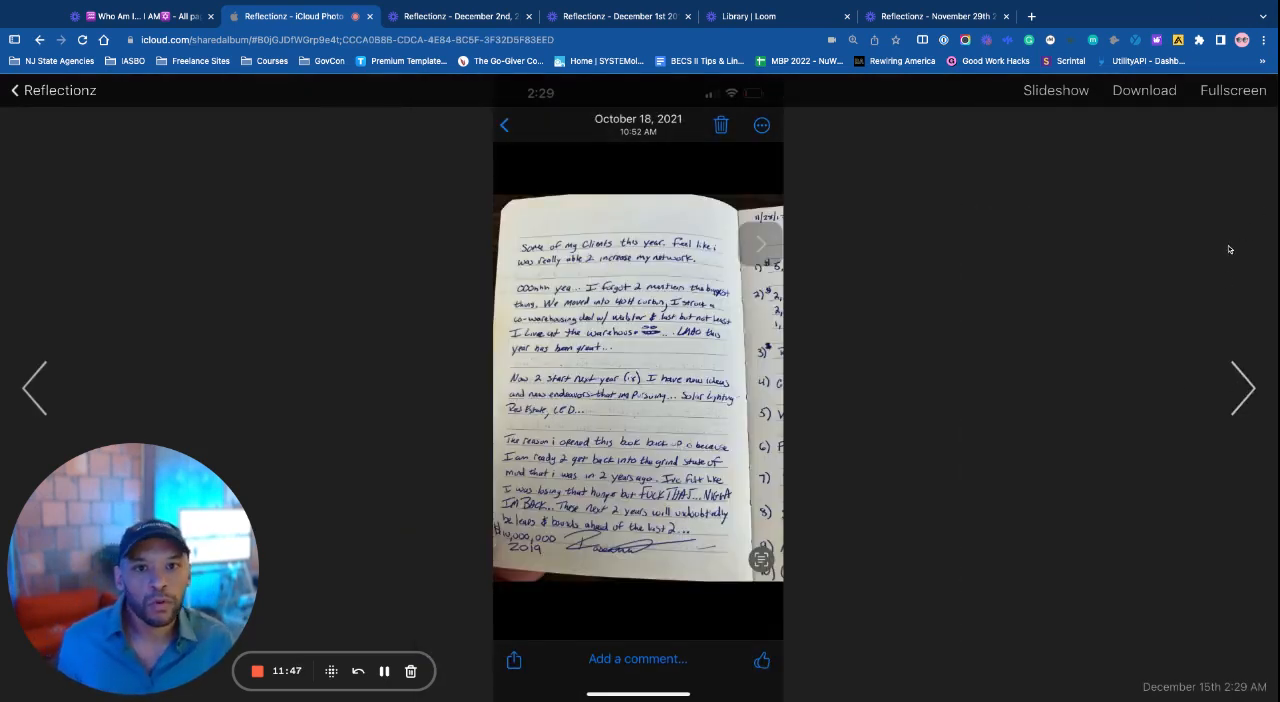
mouse_move(1190, 201)
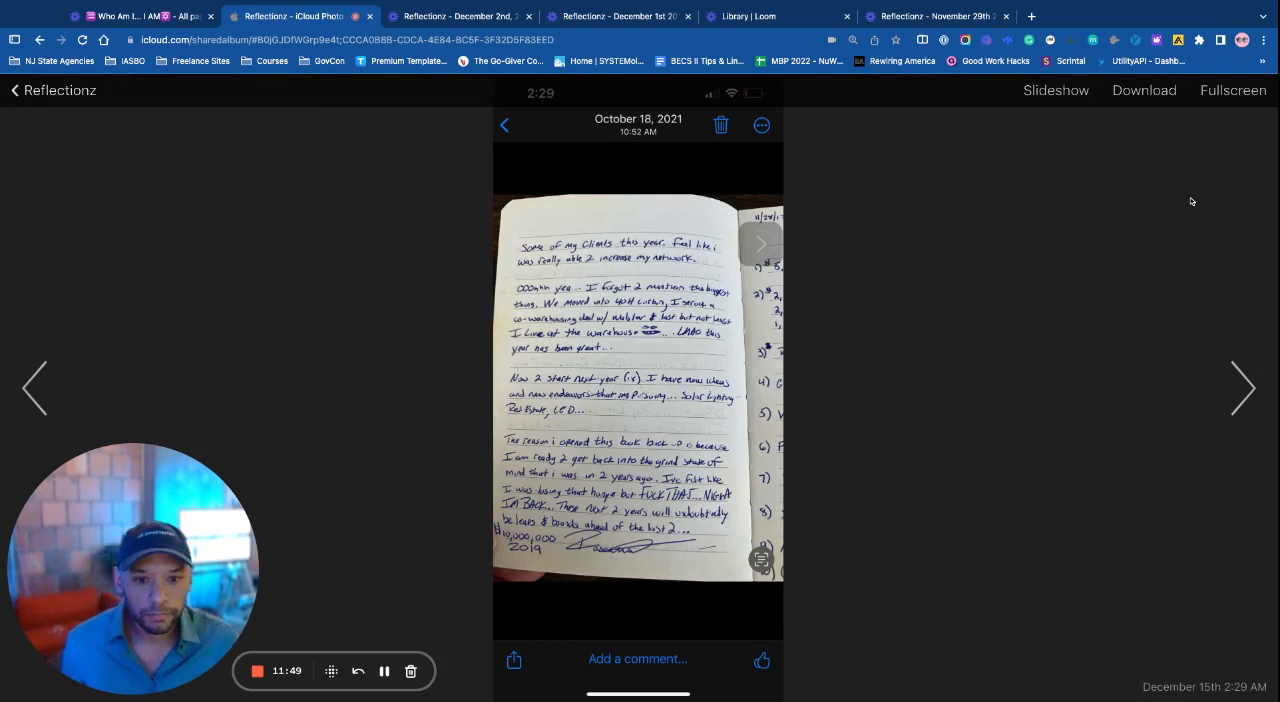
mouse_move(803, 229)
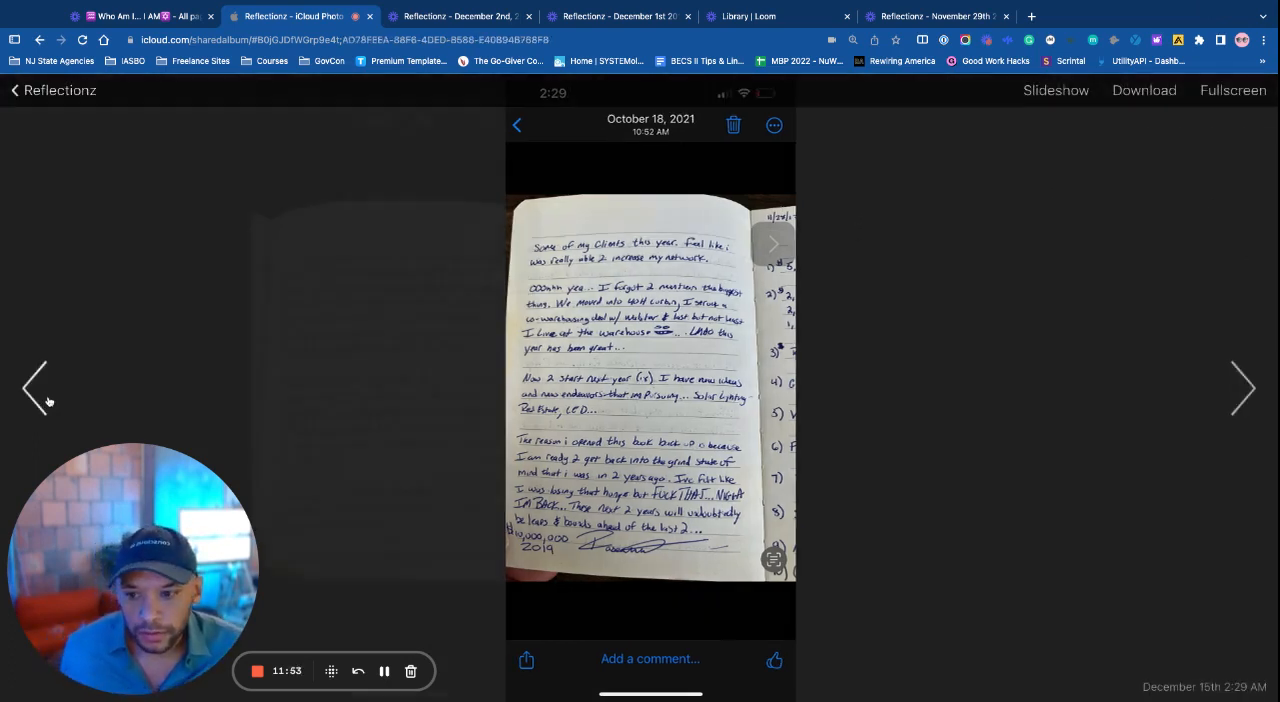
click(1241, 388)
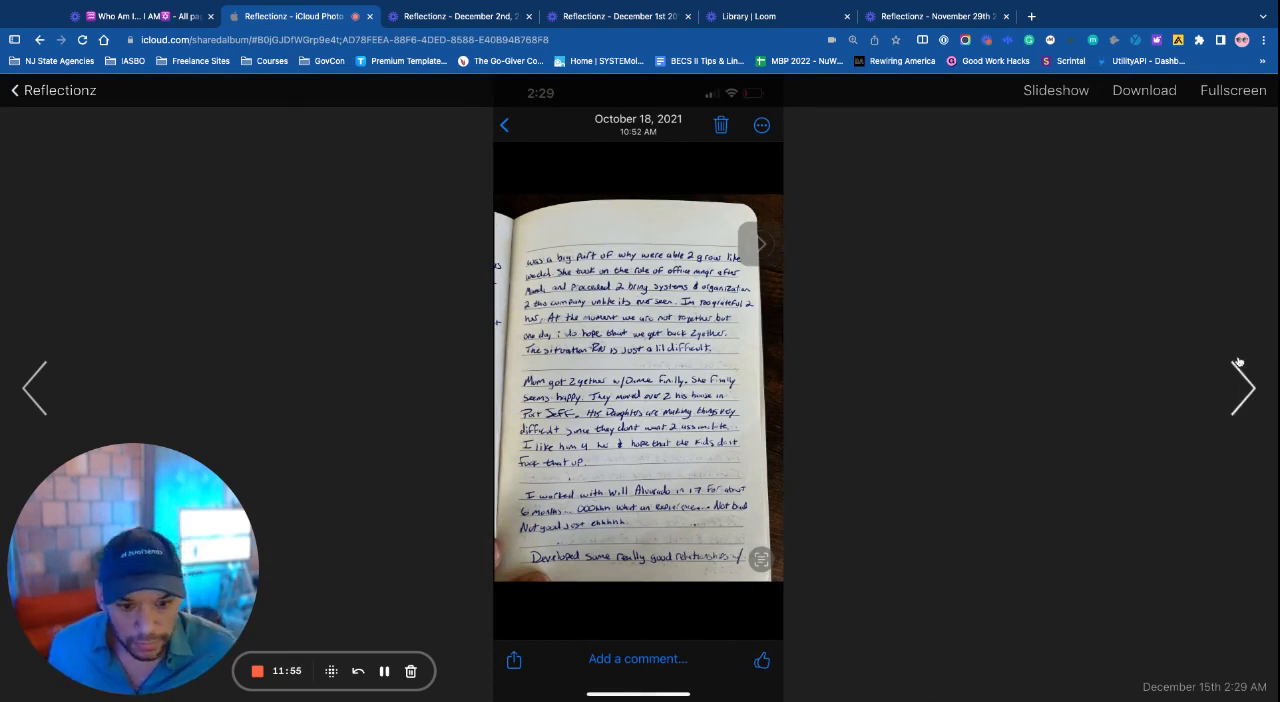
click(1242, 388)
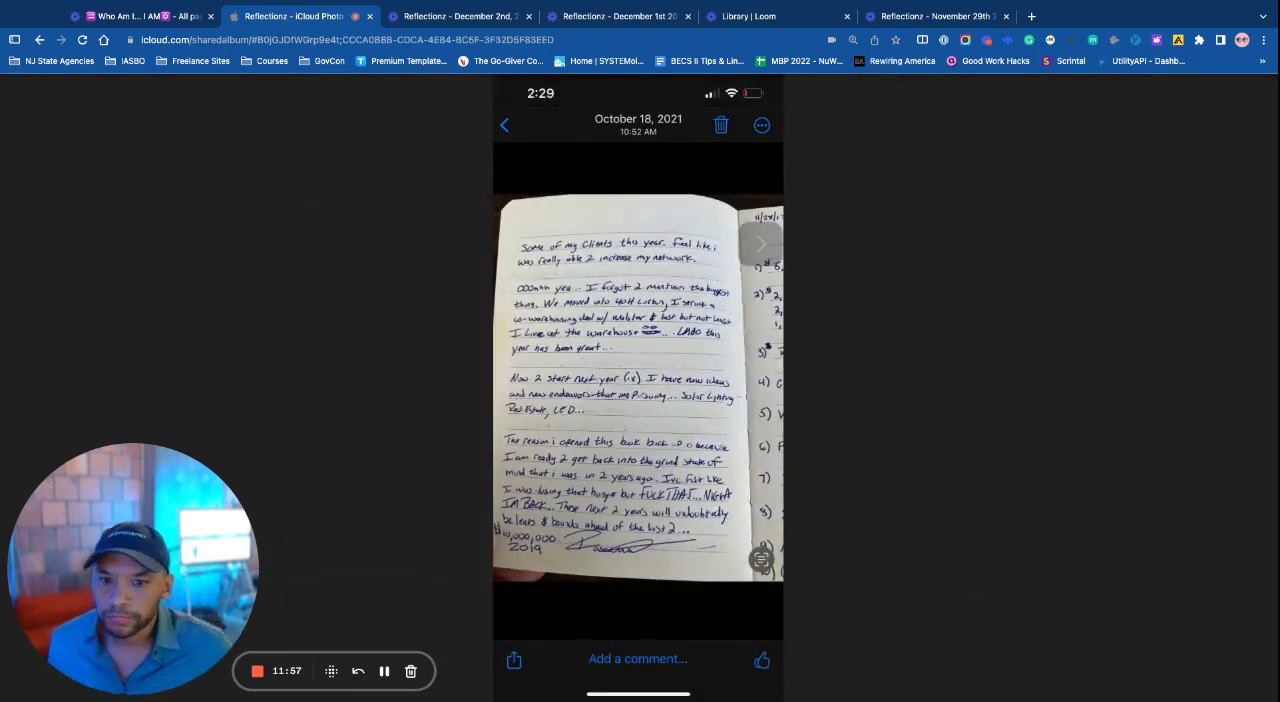